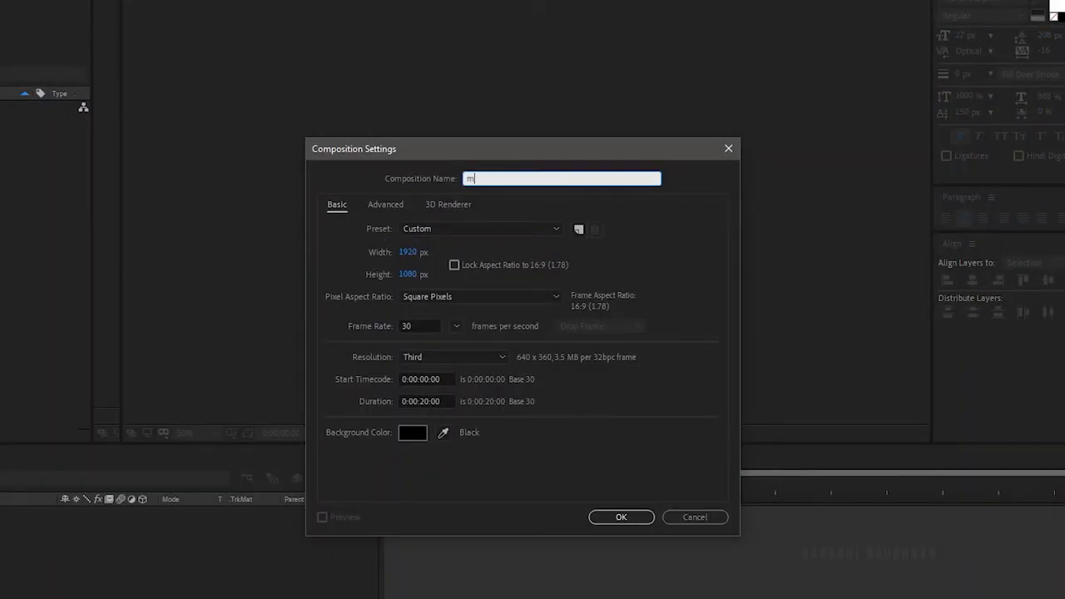
Create the 'main' comp, import the paper texture, rename it bg and scale 66%
type("ain")
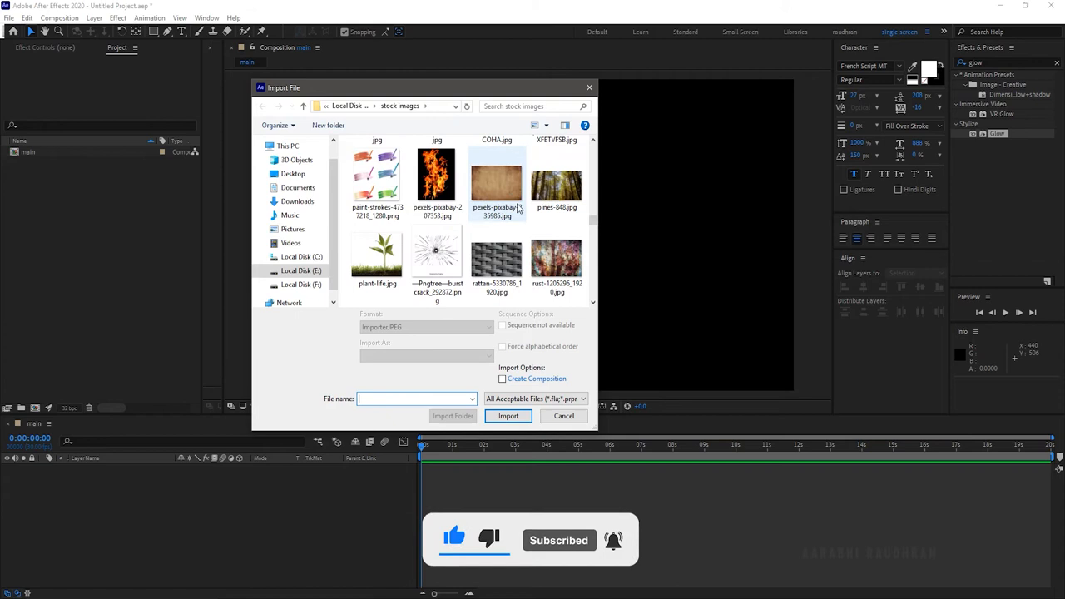
left_click(507, 415)
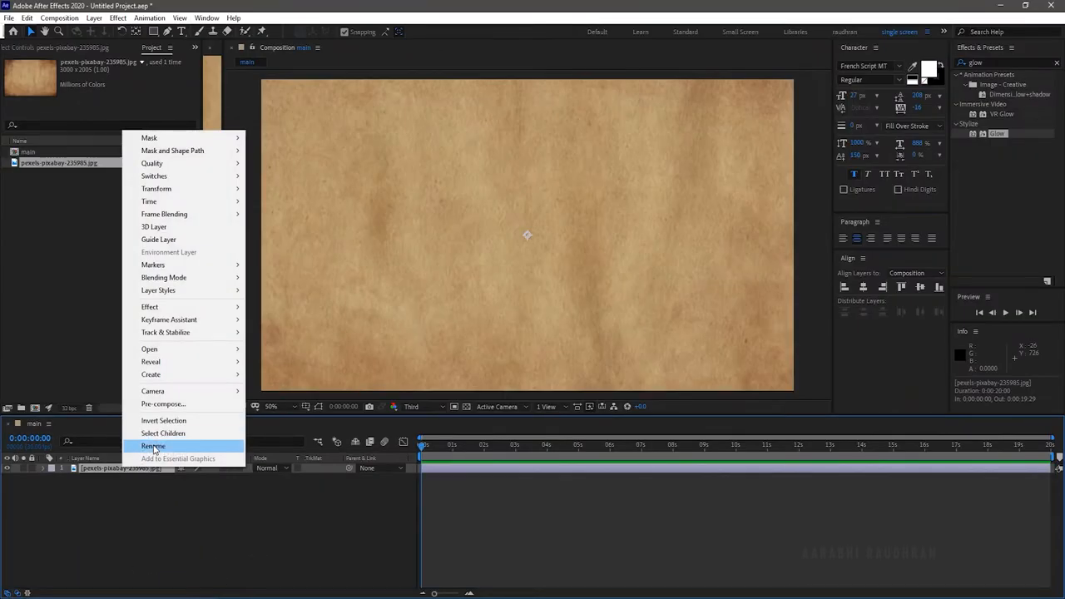
left_click(153, 446)
type("bg")
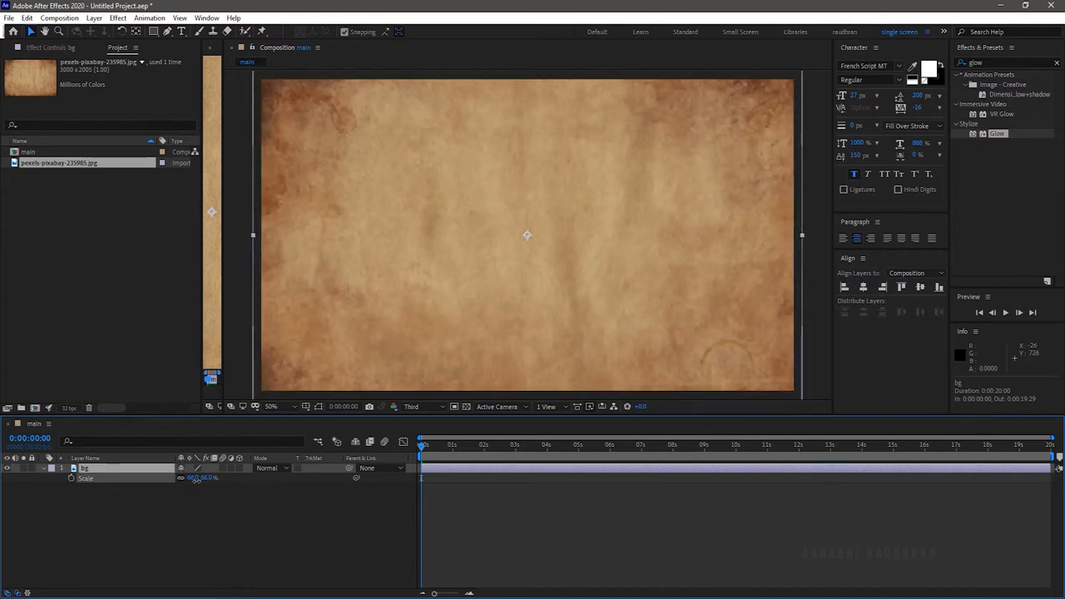
Write 'stay home stay safe' in white script, centred horizontally and vertically
right_click(277, 46)
type("stay home stay safe")
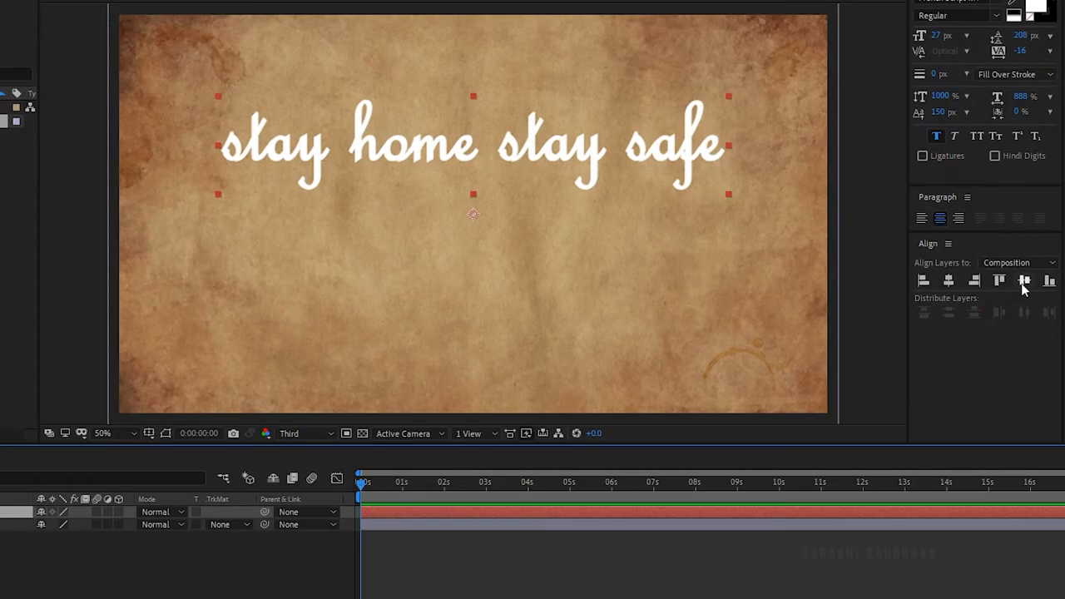
left_click(947, 281)
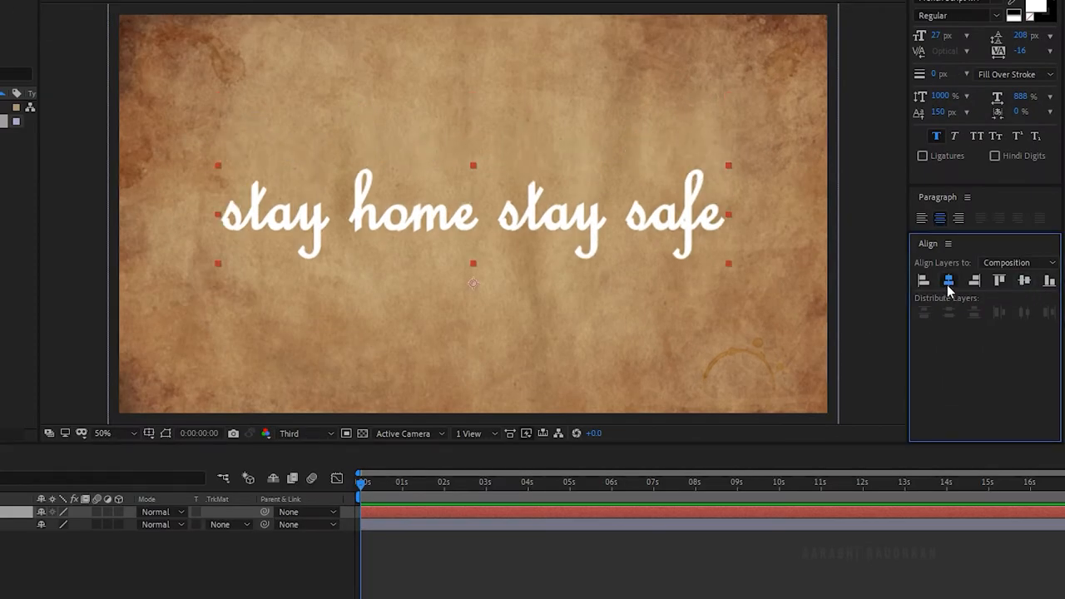
right_click(150, 512)
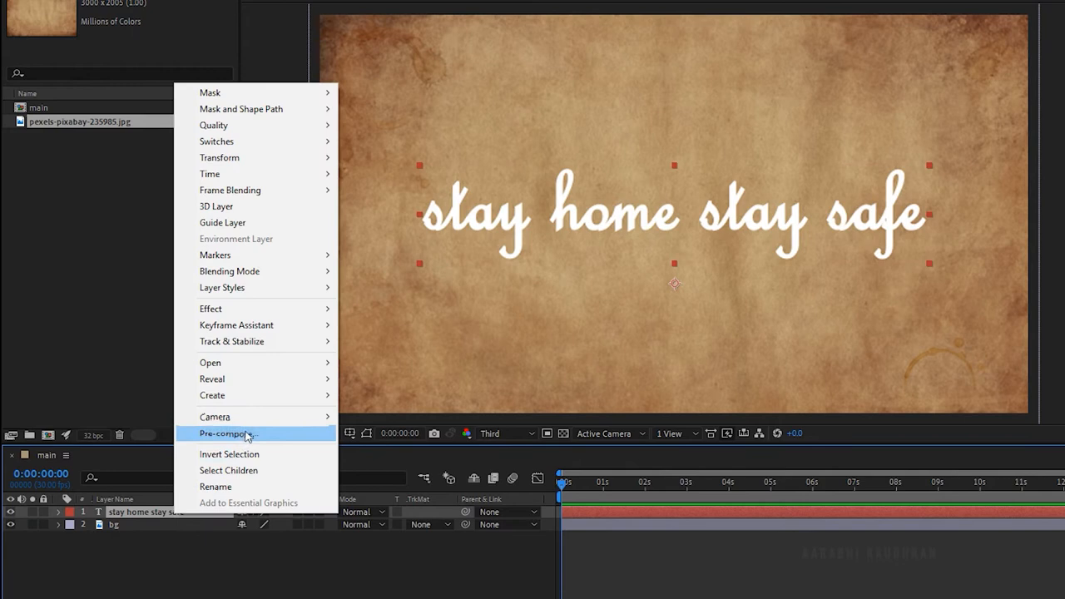
mouse_move(212, 395)
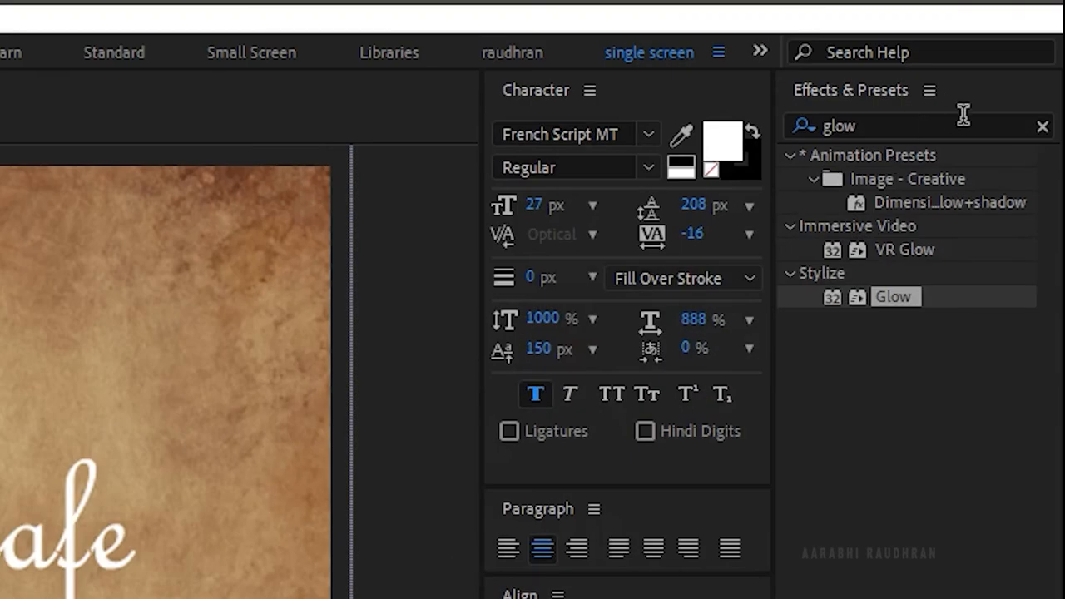
type("st")
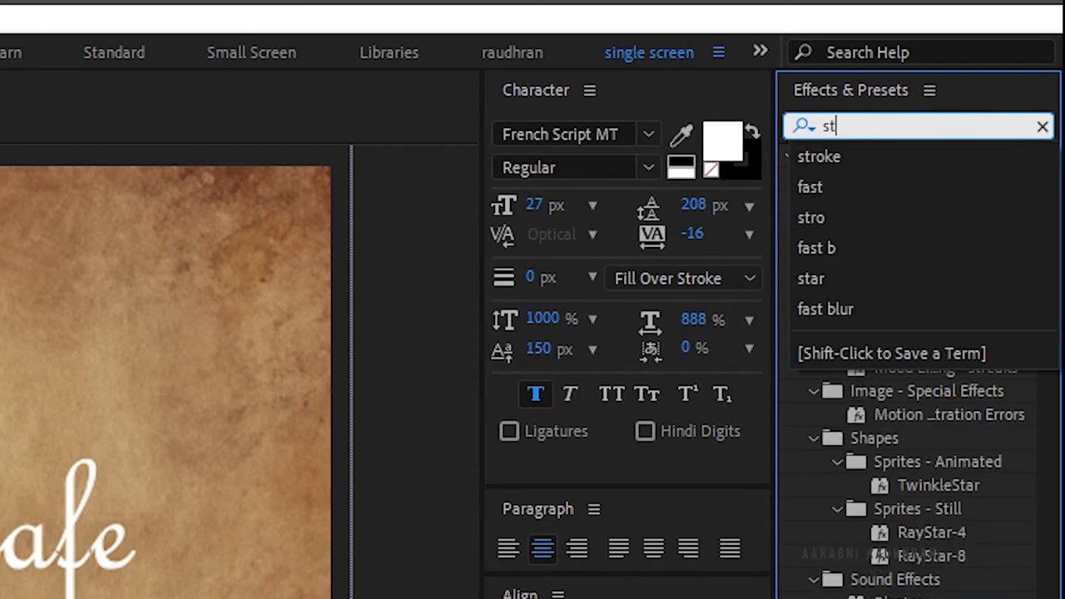
Apply Stroke to the outlines: All Masks, brush size 3.5, Reveal Original Image
left_click(818, 156)
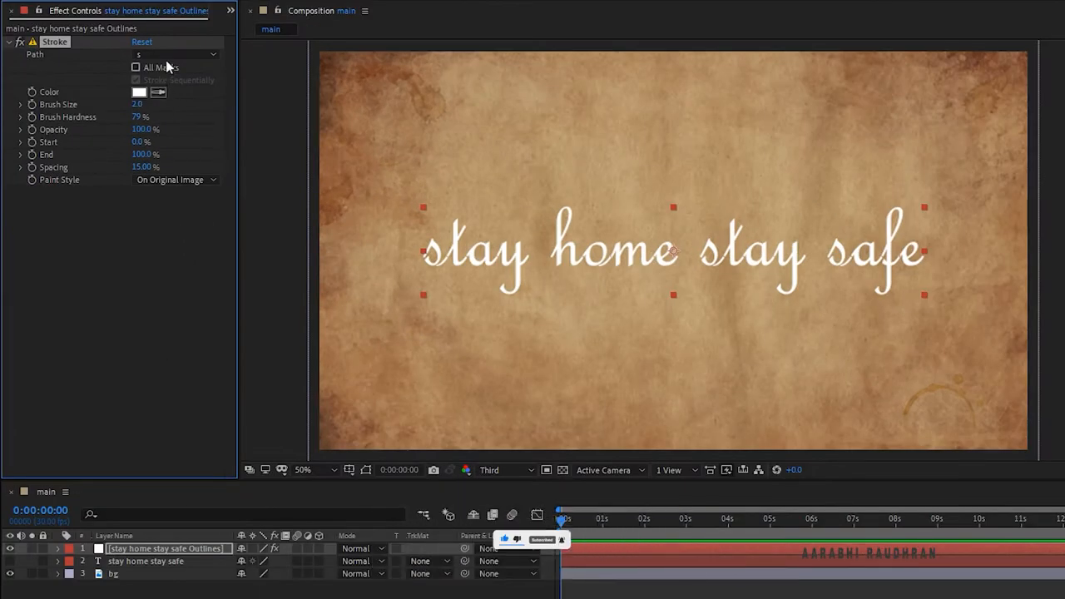
left_click(136, 67)
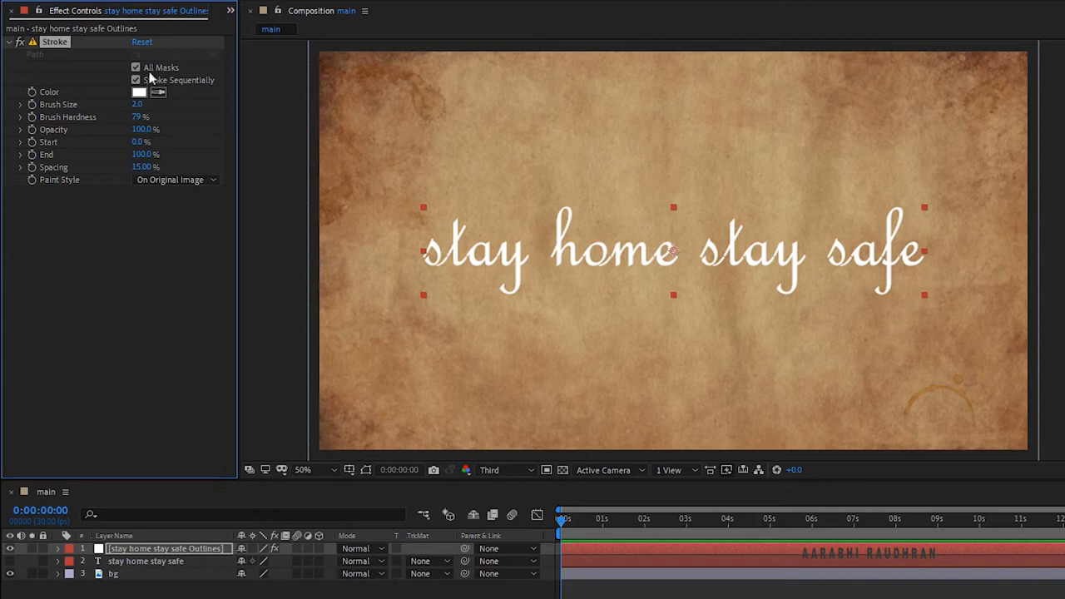
left_click(138, 103)
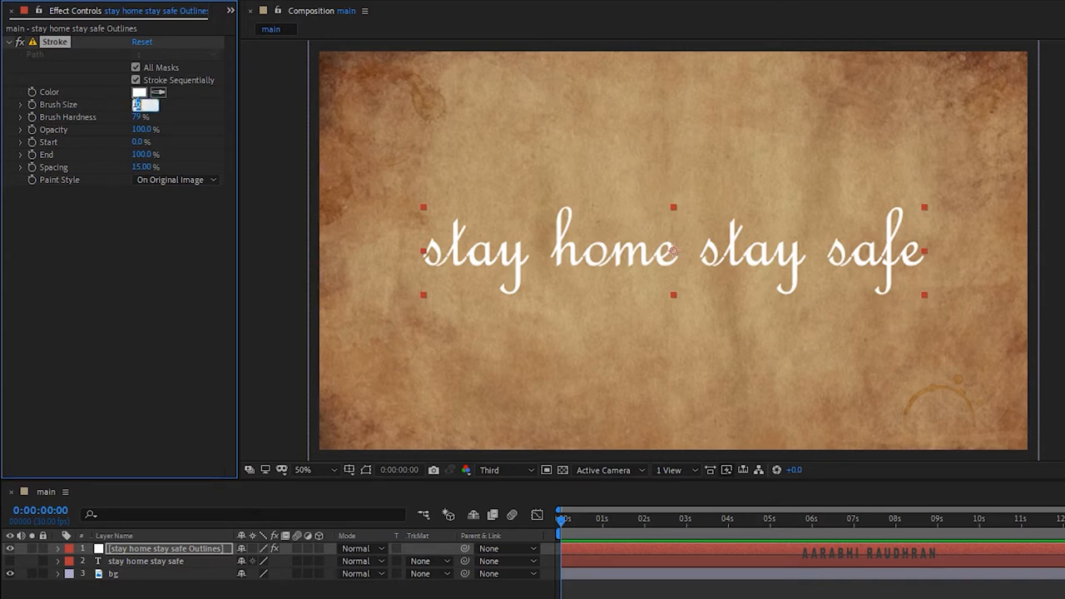
type("3.5")
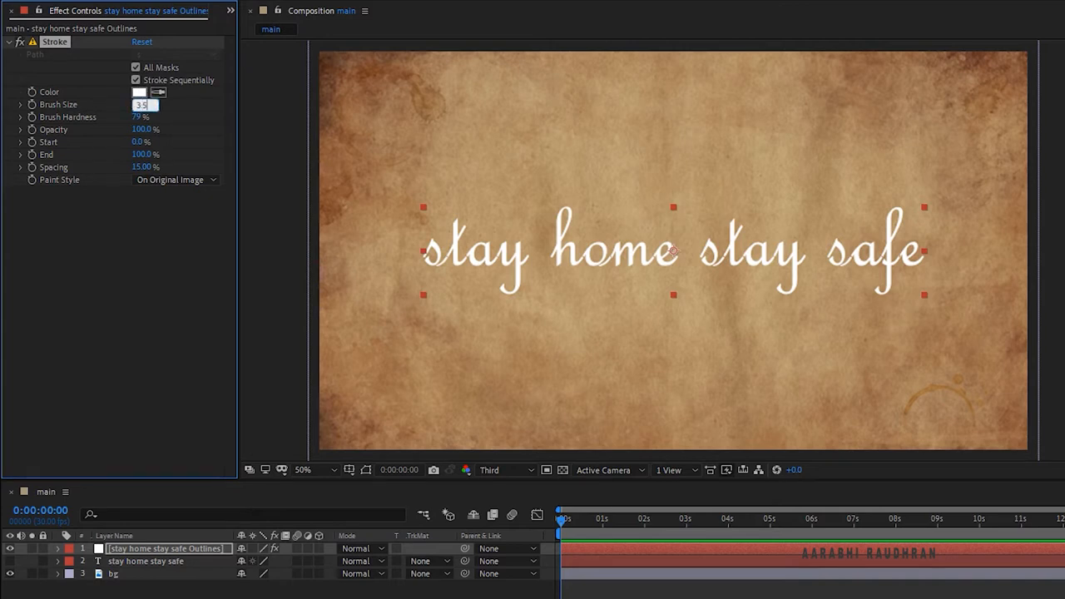
left_click(175, 180)
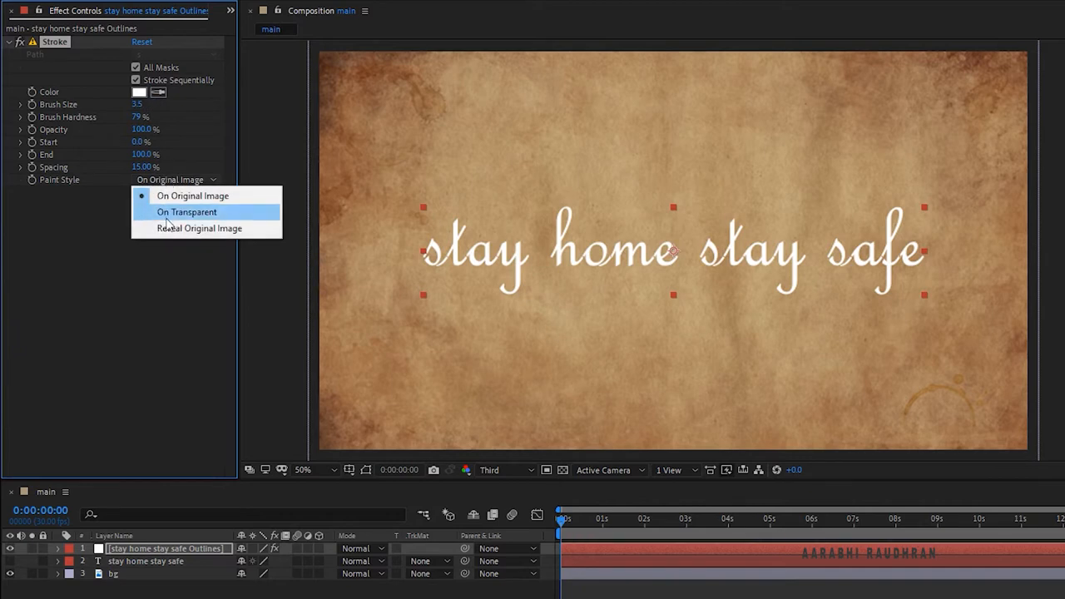
left_click(199, 228)
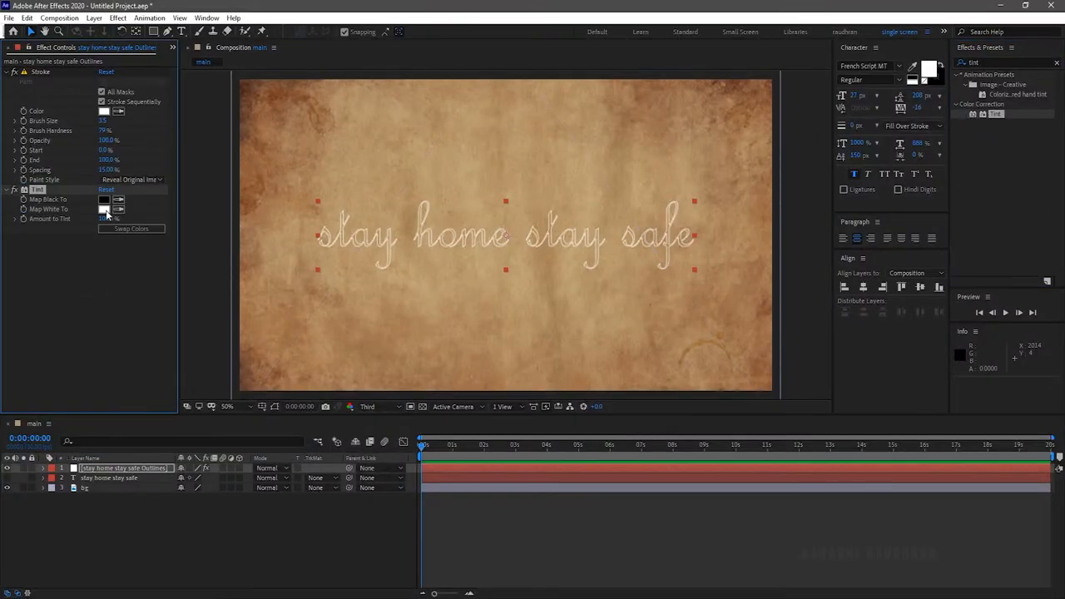
Tint the outlines dark brown in Overlay and keyframe Stroke End to write on
left_click(104, 208)
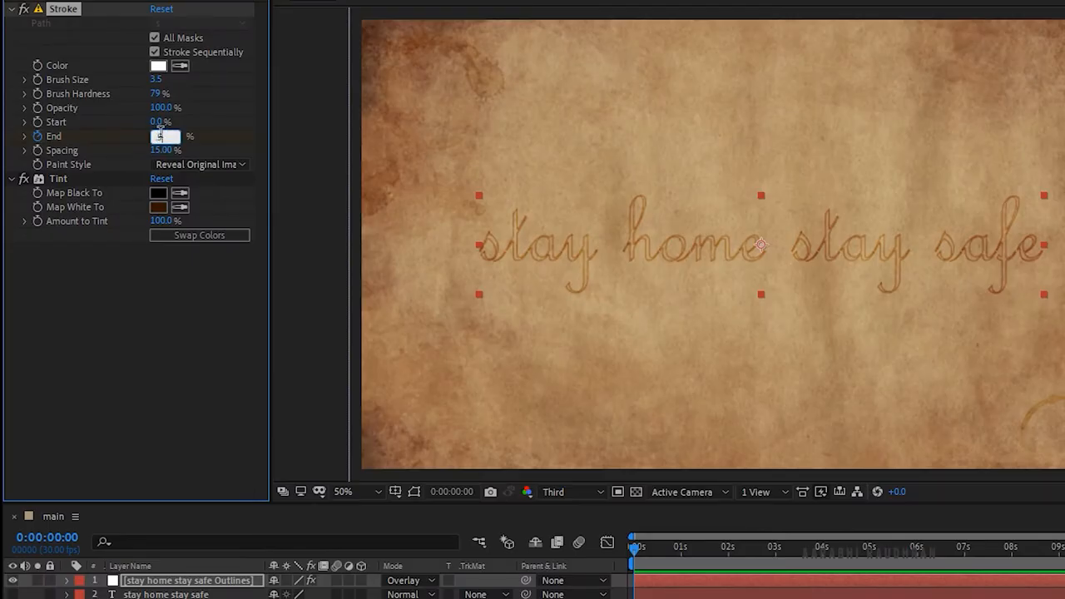
type("0.5")
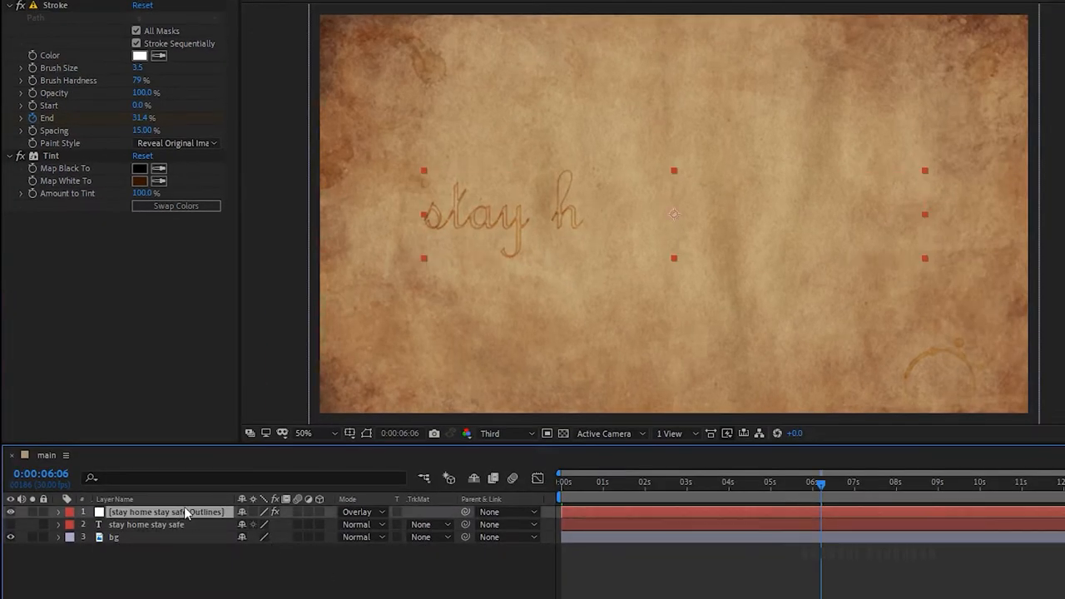
Duplicate the outlines layer into 'box blur' and 'box blur 2' with Fast Box Blur
right_click(166, 511)
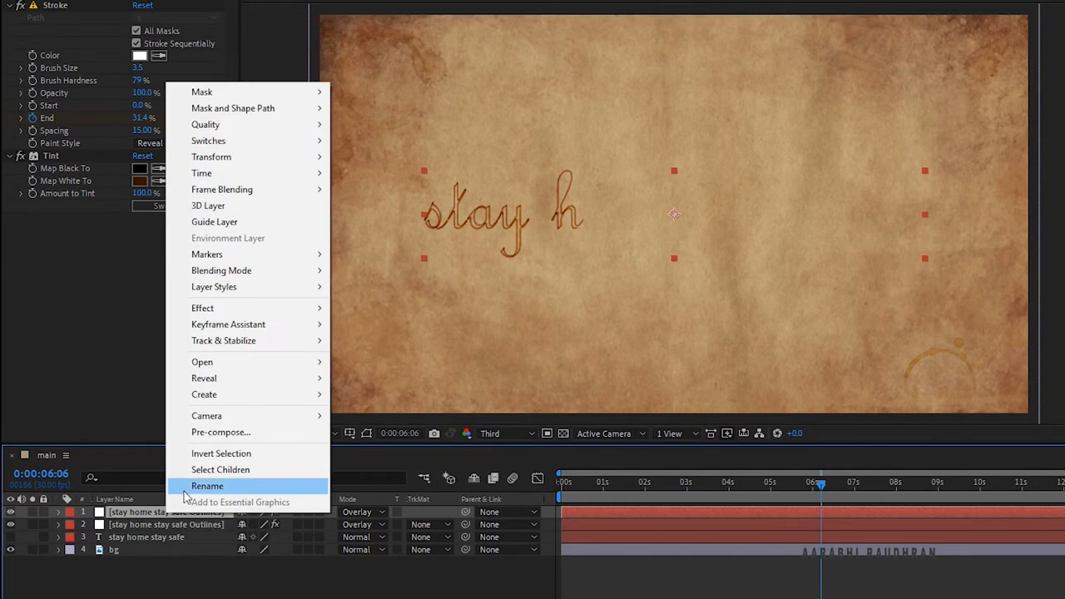
left_click(207, 486)
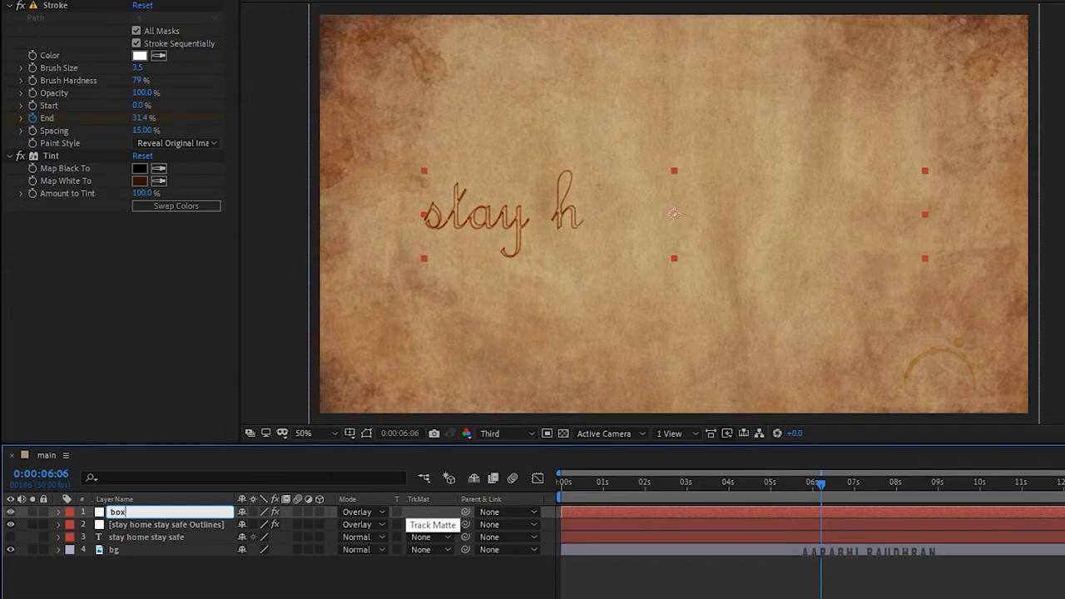
type("blu")
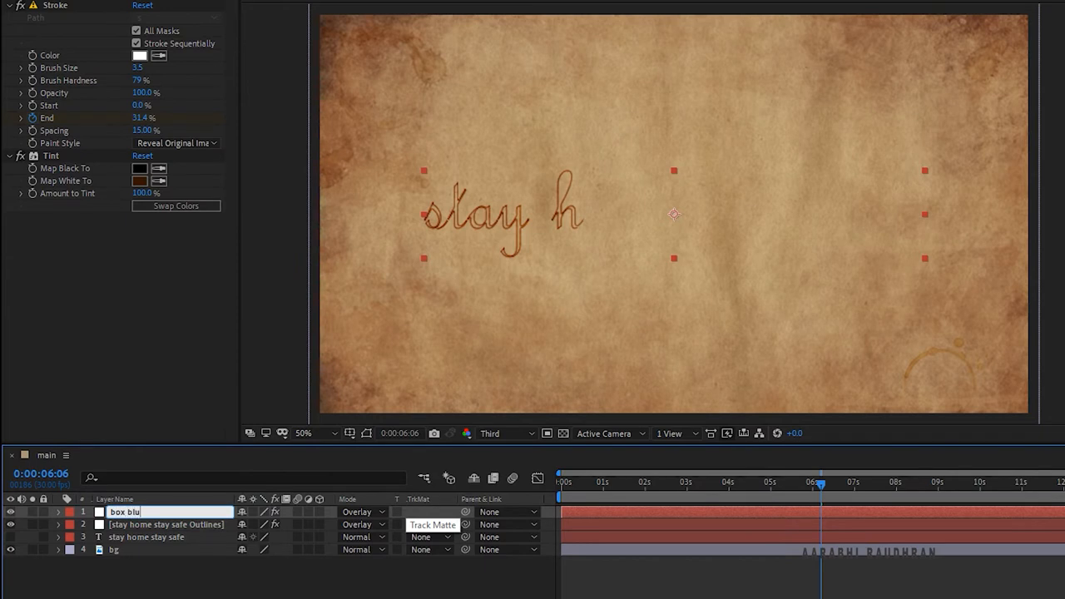
type("b")
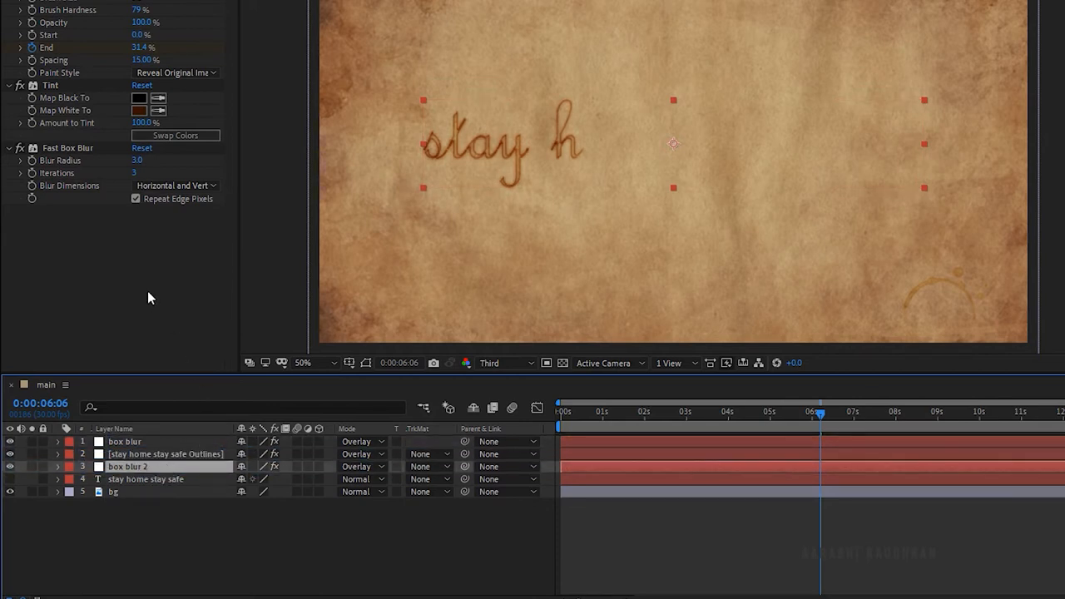
left_click(125, 441)
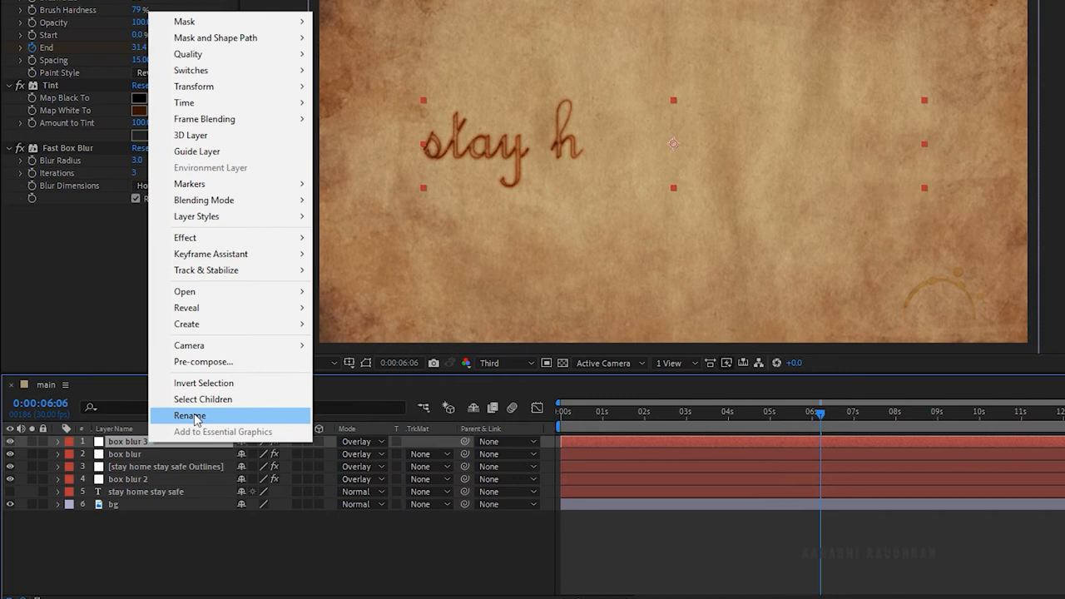
Rename the newest copy 'glow', tint it orange and apply a Glow effect
left_click(189, 415)
type("glow")
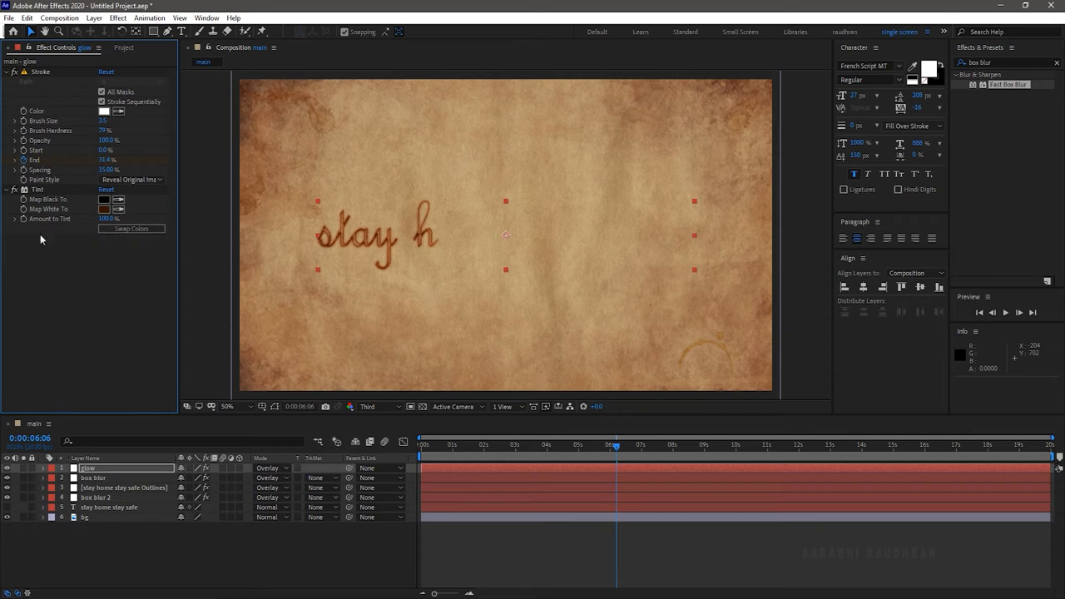
left_click(103, 209)
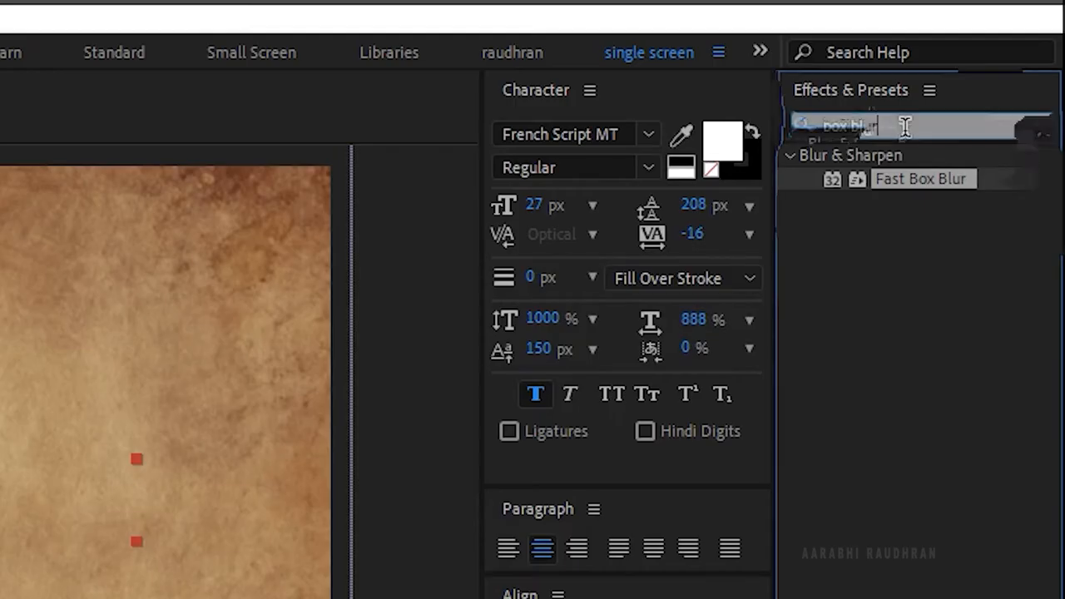
type("g")
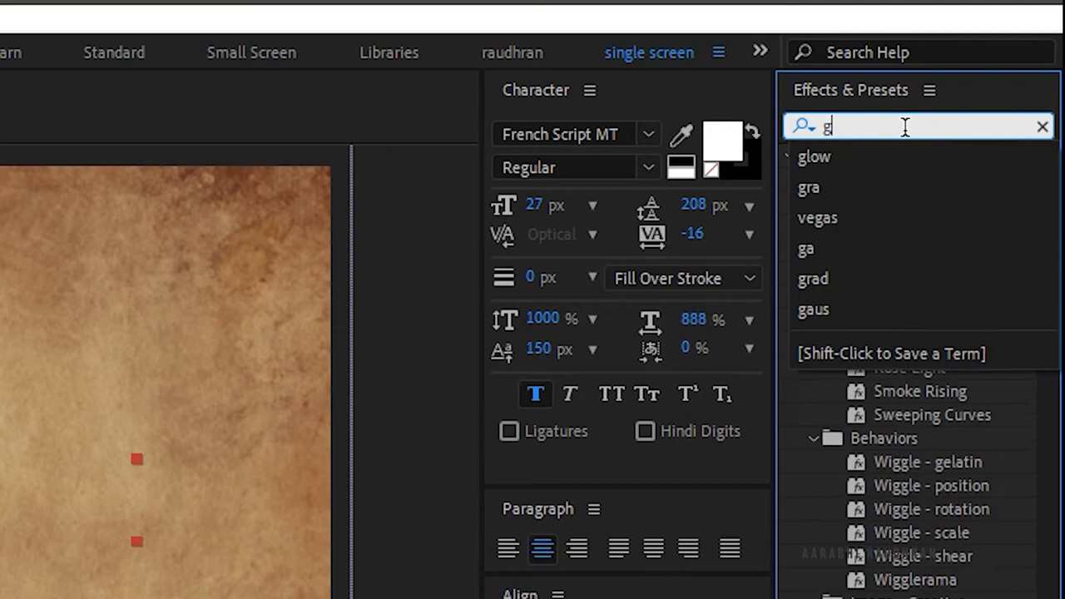
left_click(813, 156)
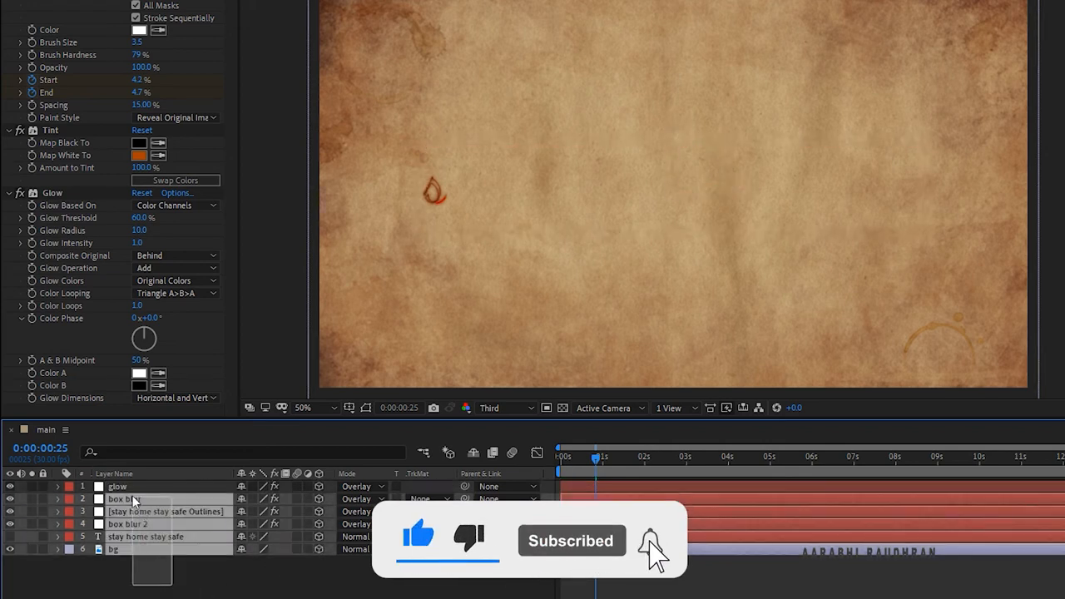
Pre-compose all selected layers into a composition named 'text'
right_click(124, 499)
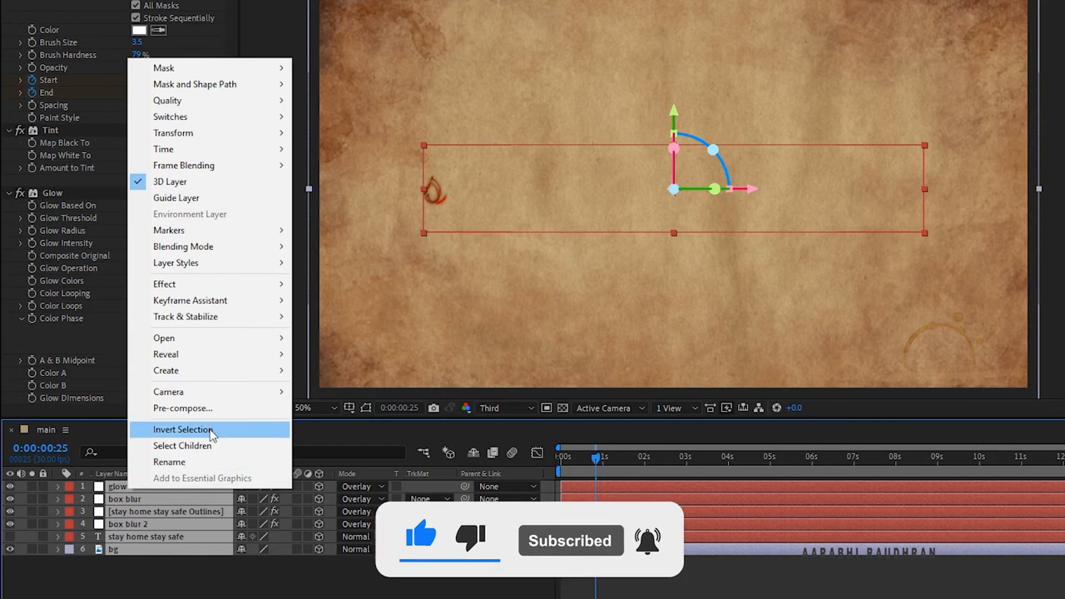
left_click(181, 408)
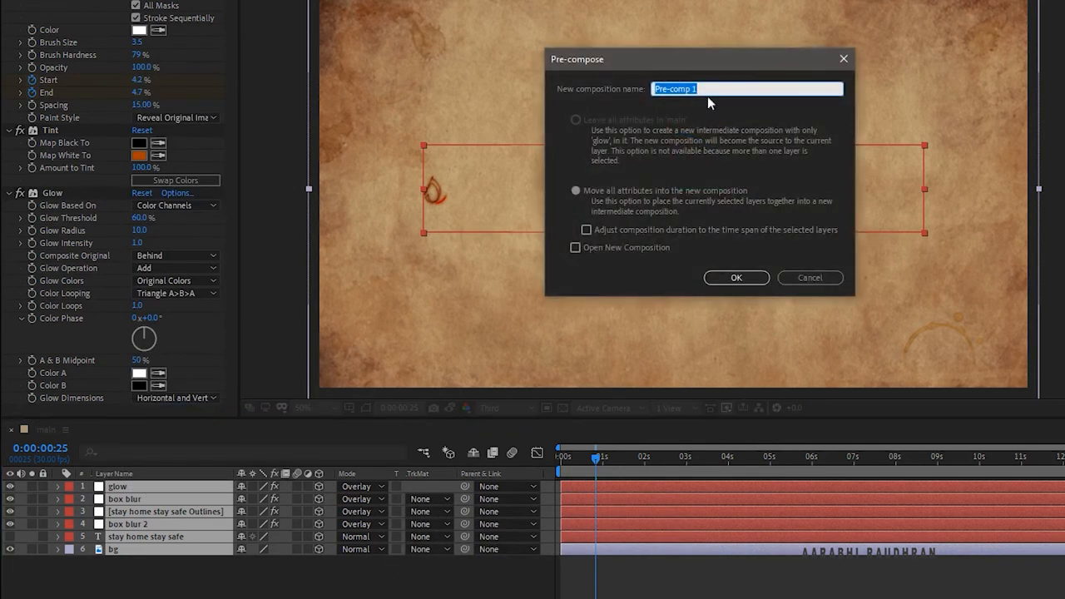
type("tex")
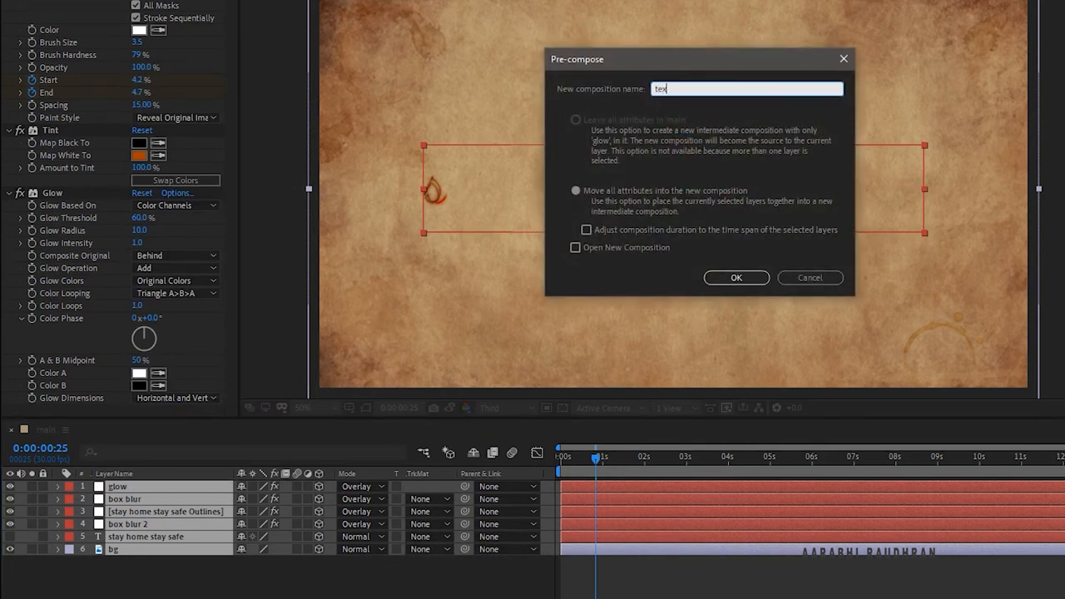
type("t")
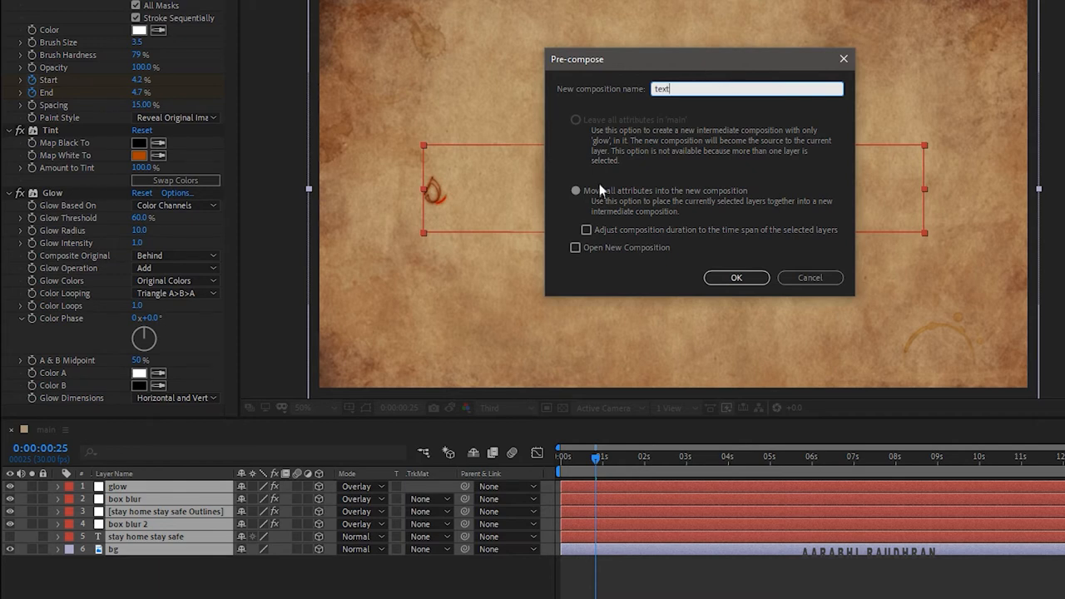
left_click(735, 277)
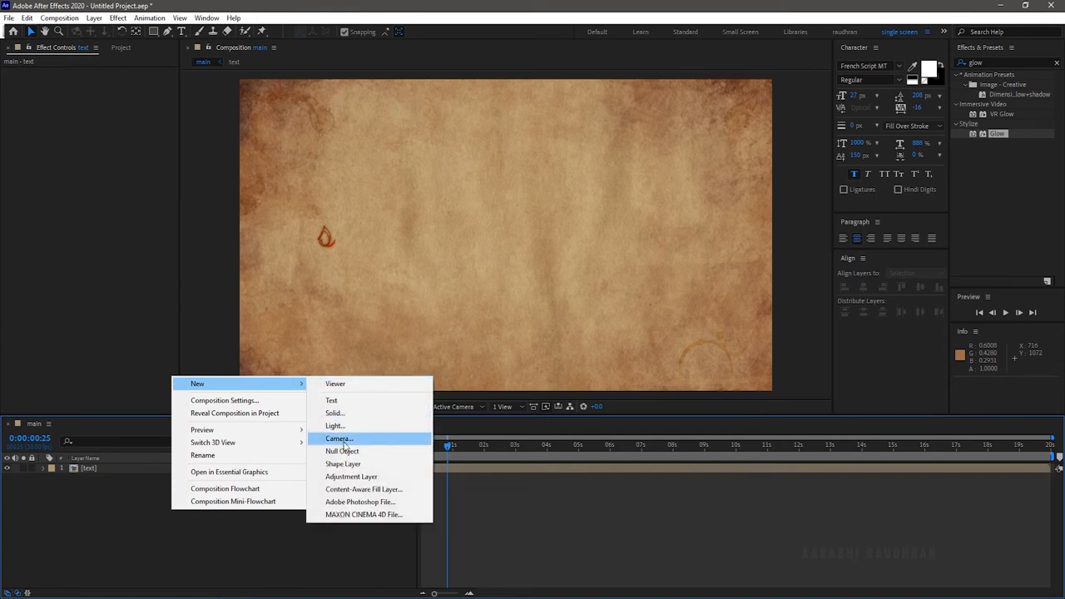
Add a default camera and keyframe Position and Orientation at 0, 5, 10 and 15 s
left_click(339, 439)
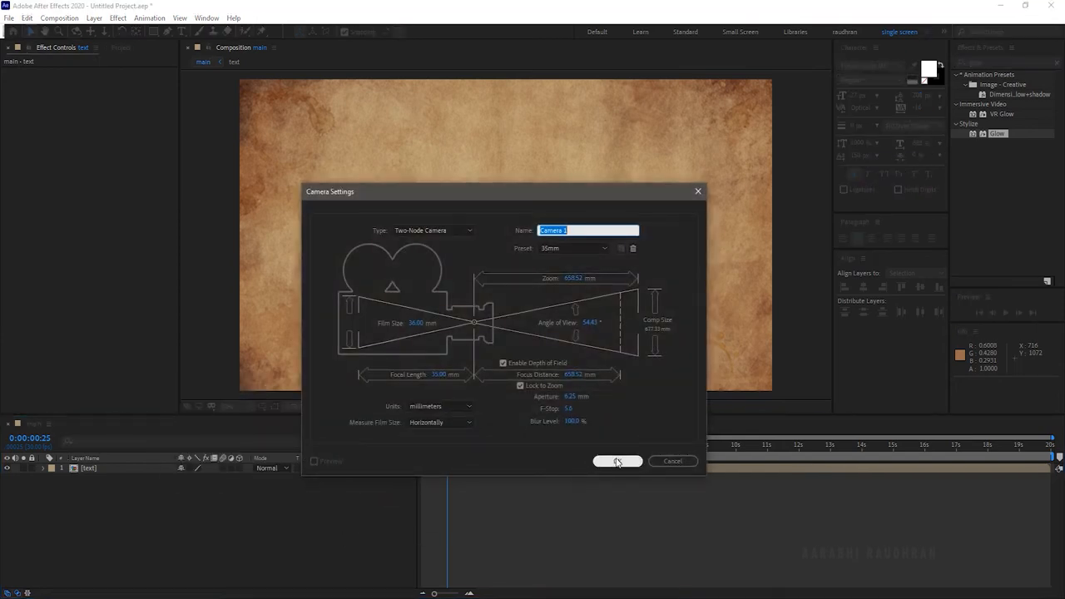
left_click(618, 461)
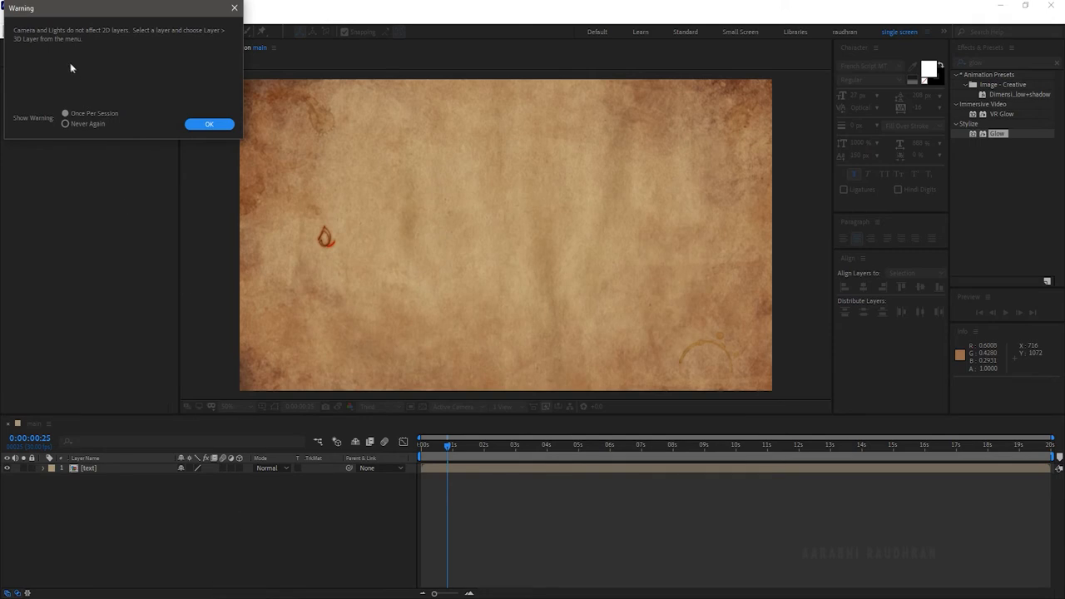
left_click(209, 124)
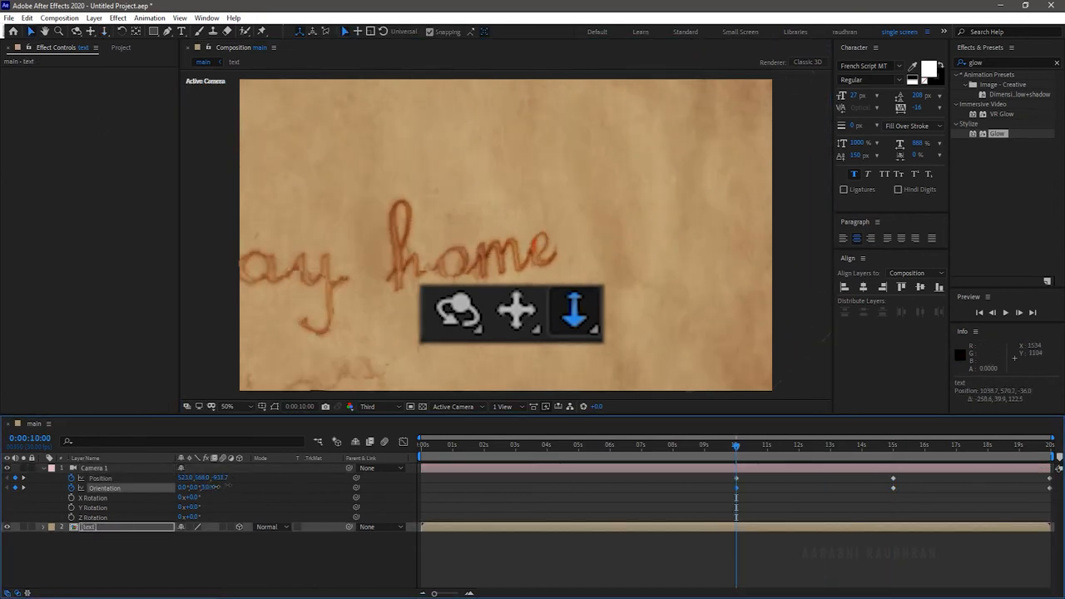
left_click(578, 445)
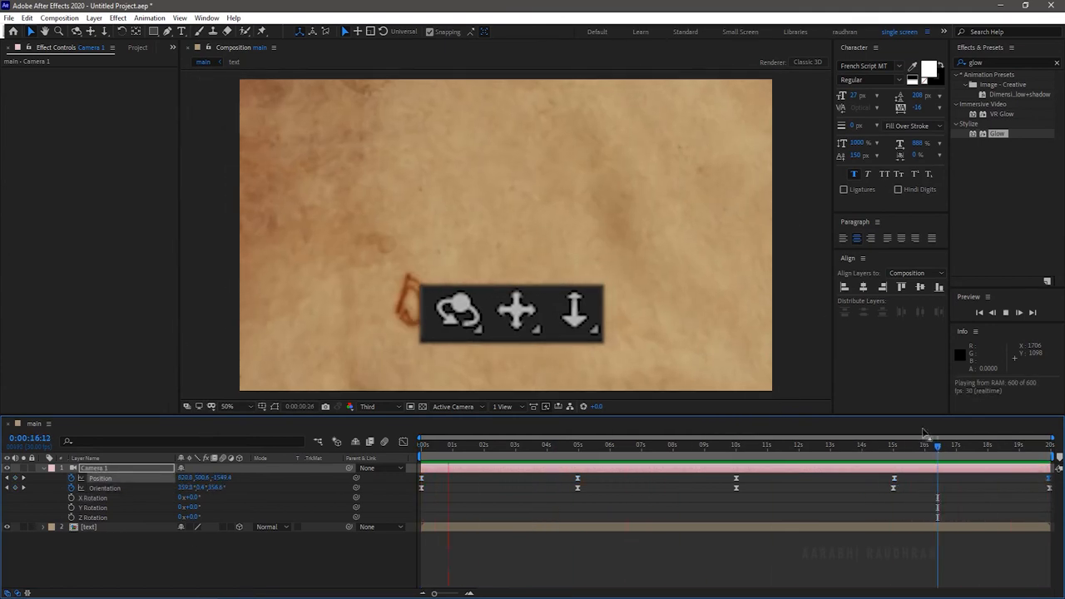
right_click(333, 421)
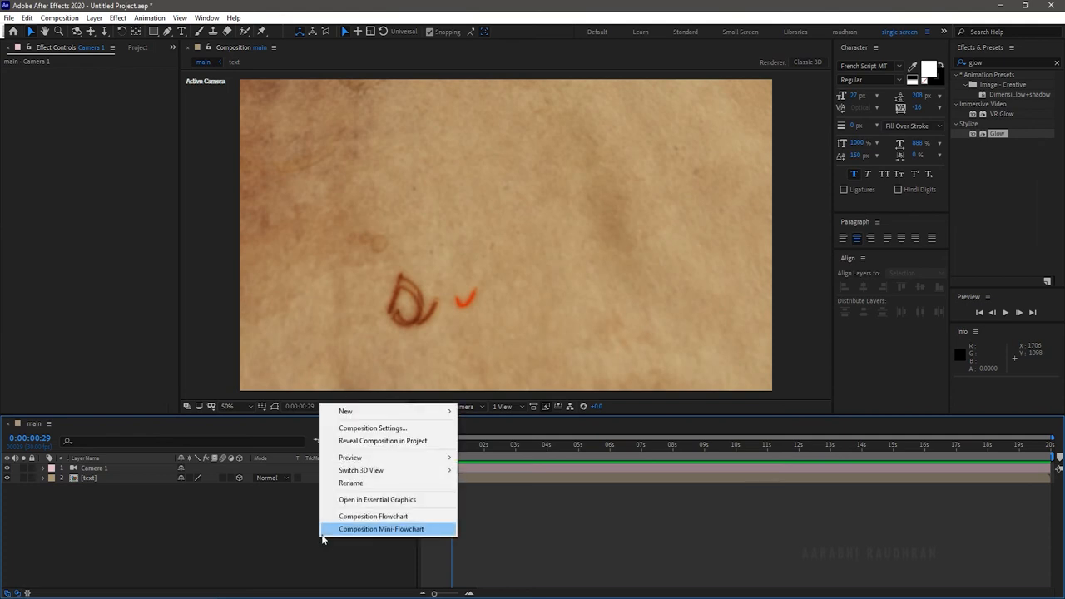
mouse_move(345, 411)
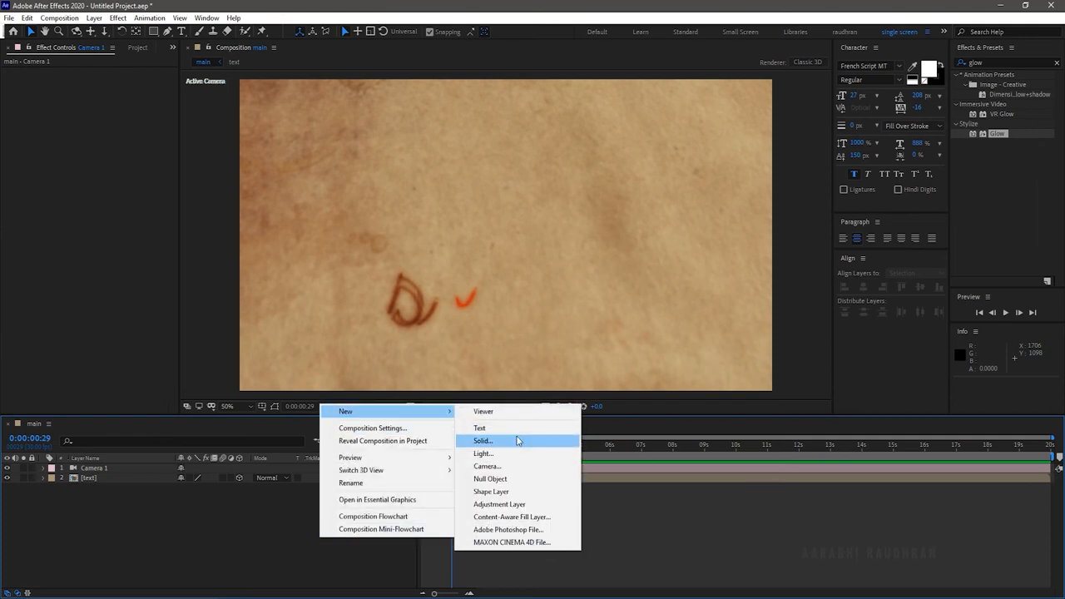
Create a full-frame 1920×1080 solid coloured black (#000000)
left_click(484, 440)
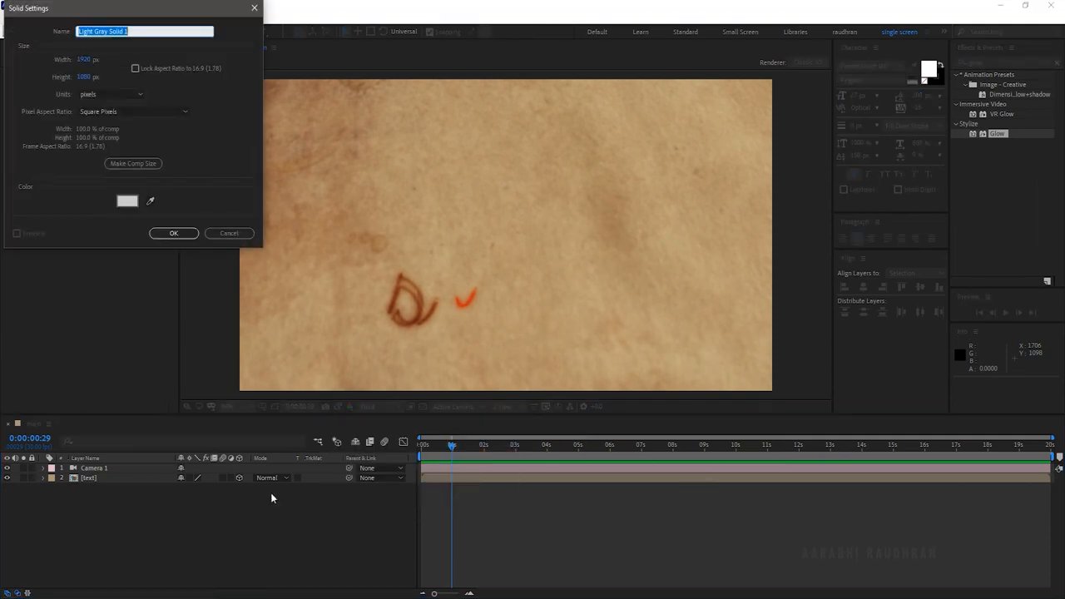
left_click(126, 201)
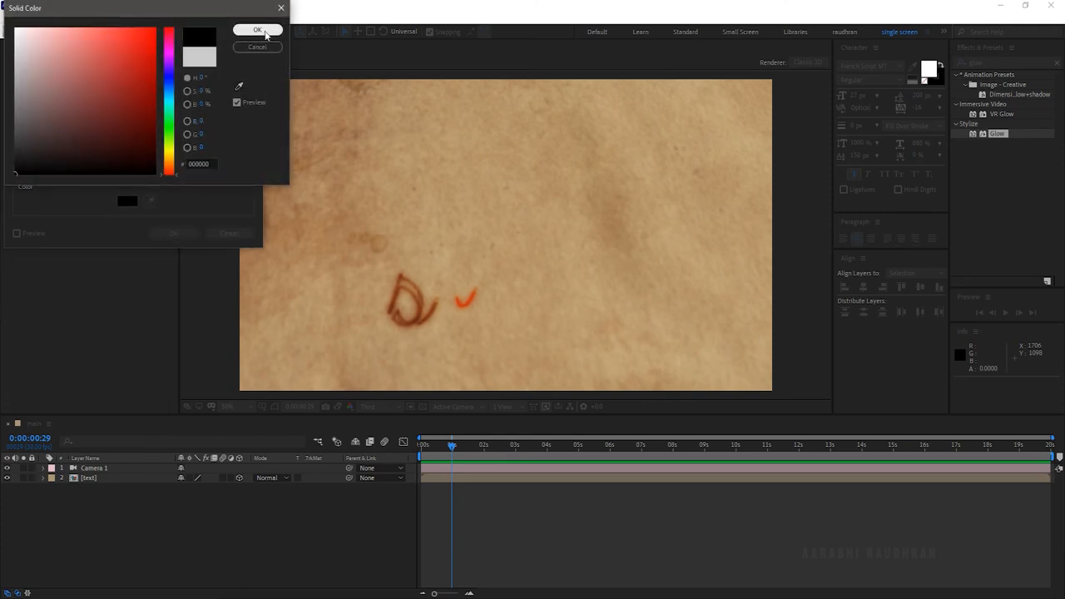
left_click(257, 30)
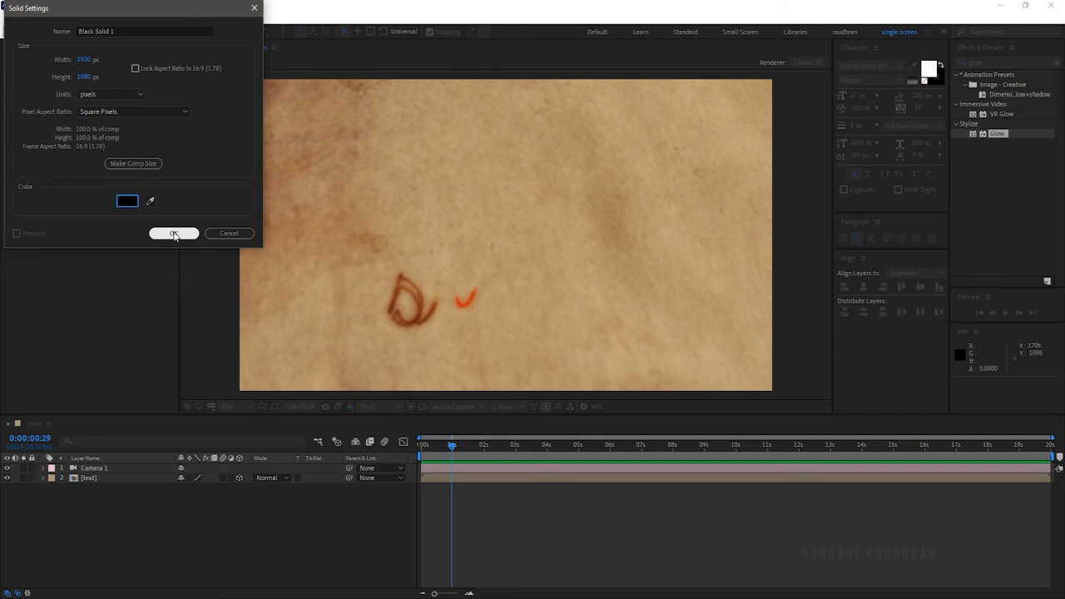
left_click(173, 233)
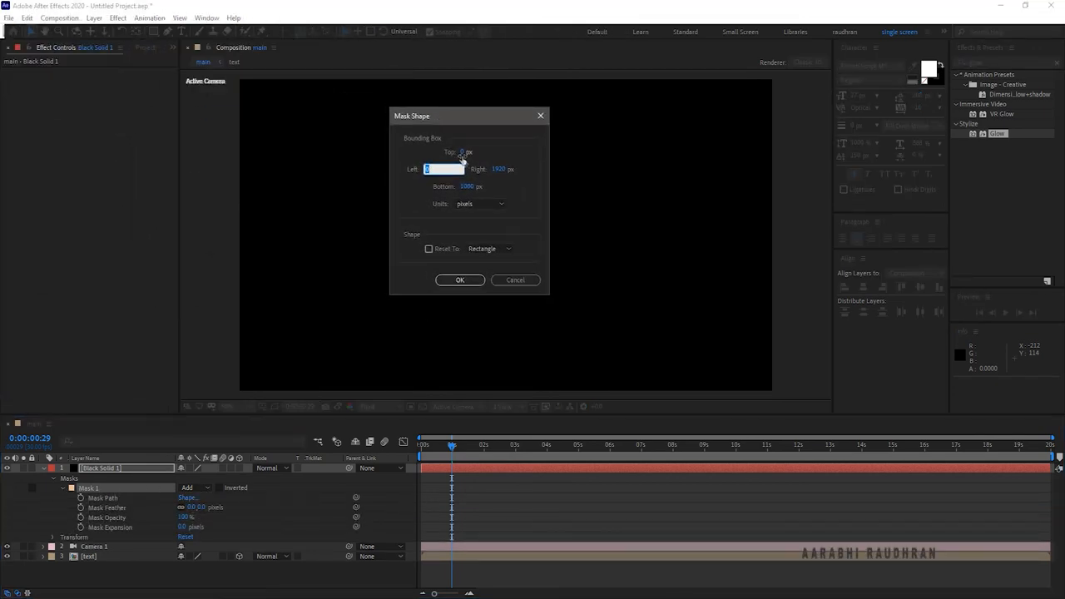
Set the mask to 12% top, 88% bottom in % of source, then invert it
left_click(478, 204)
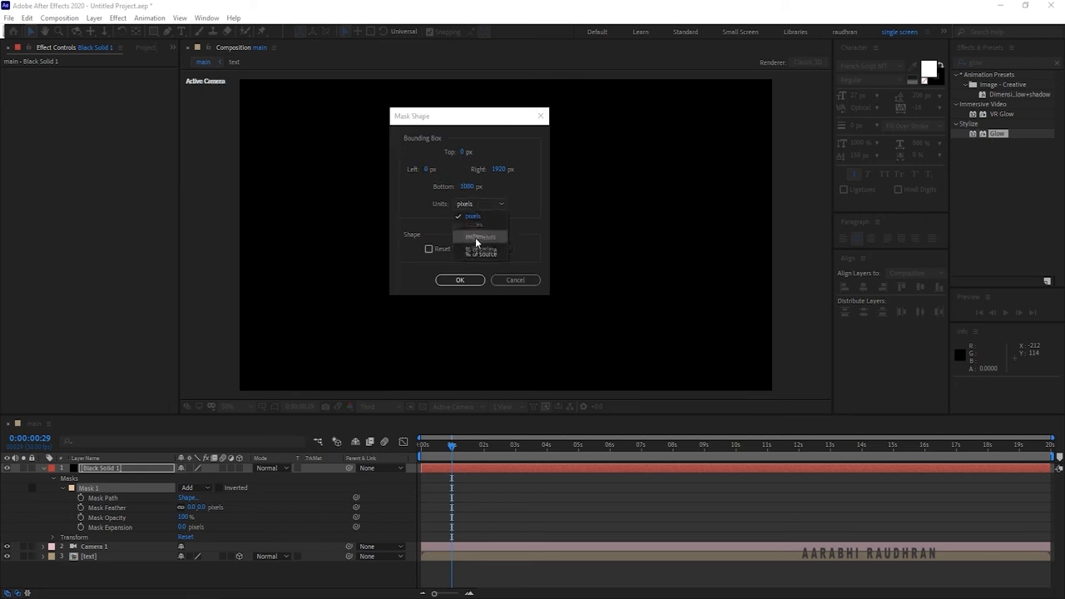
left_click(485, 254)
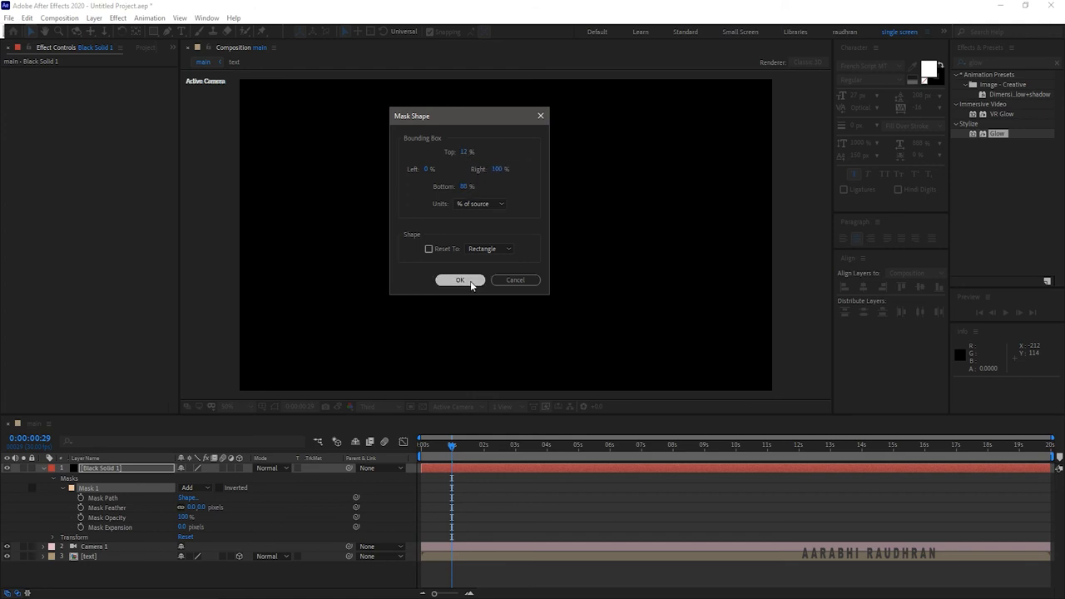
left_click(460, 280)
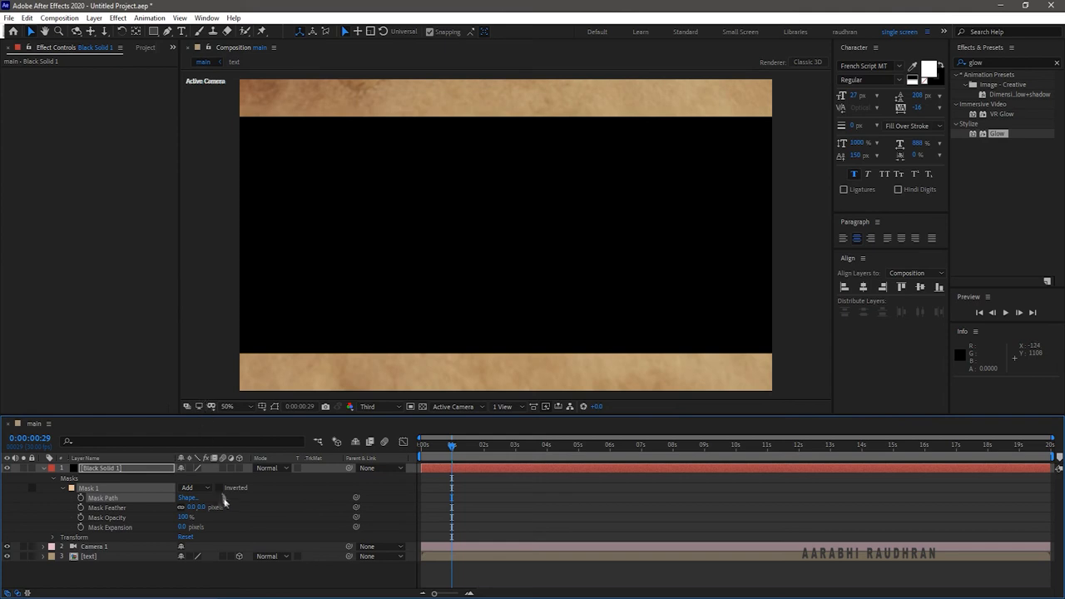
left_click(219, 488)
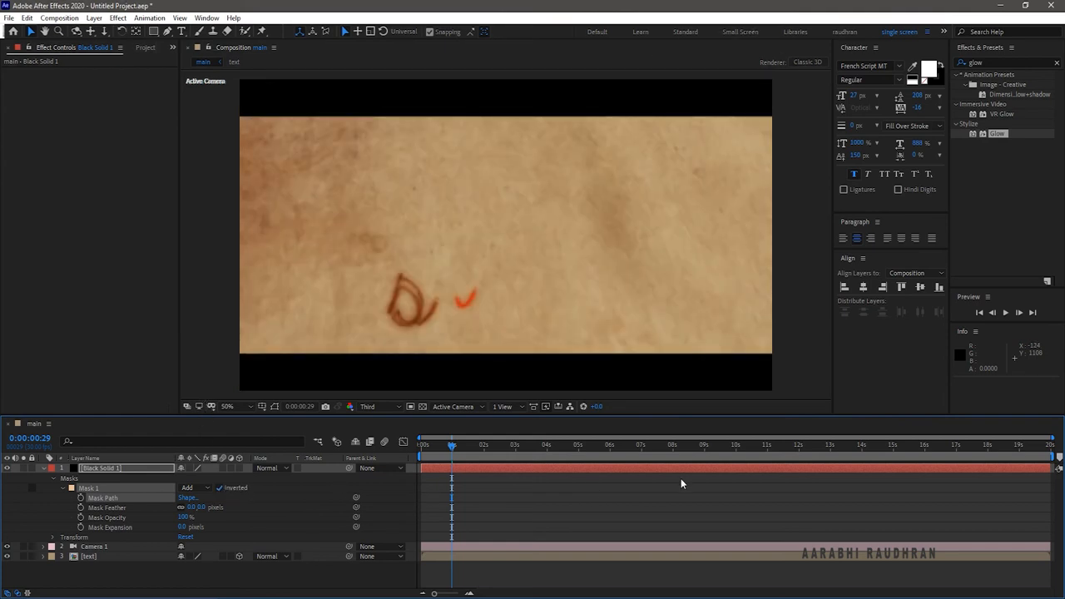